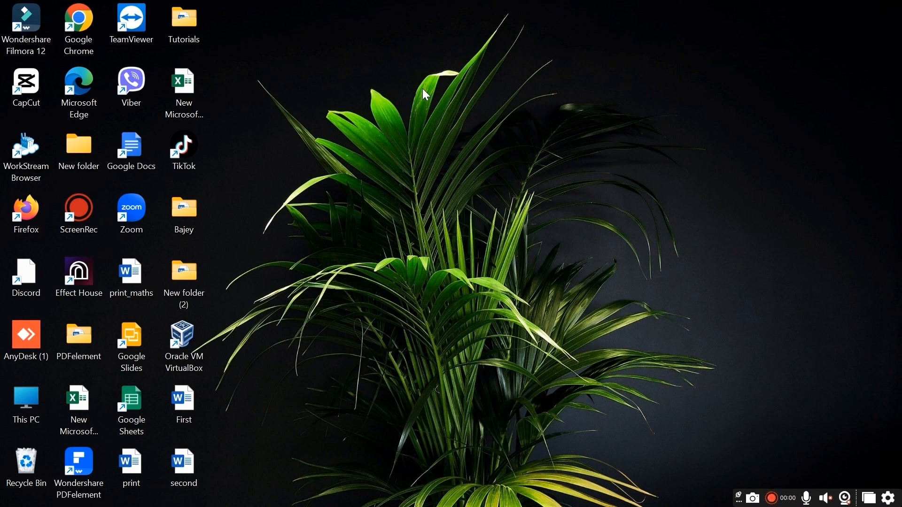
pyautogui.moveTo(423, 304)
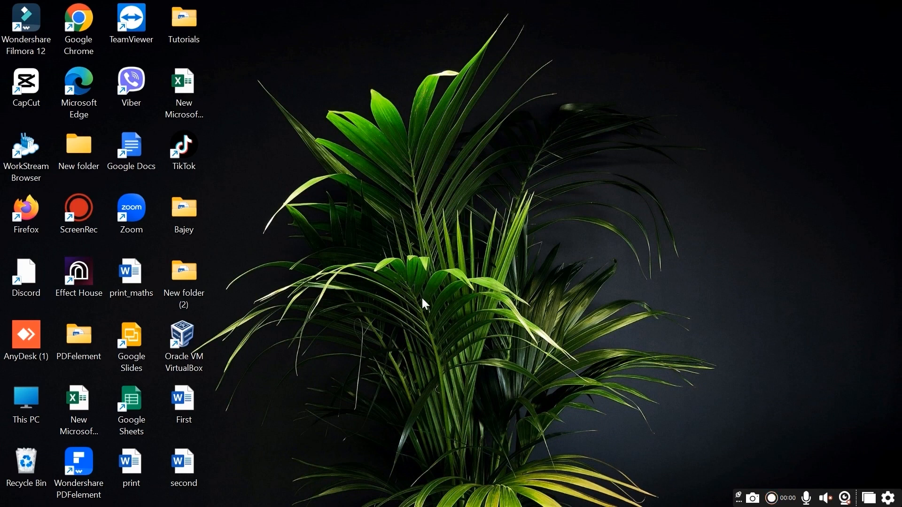
# Step: Launch Google Chrome and load ets.org
pyautogui.doubleClick(79, 22)
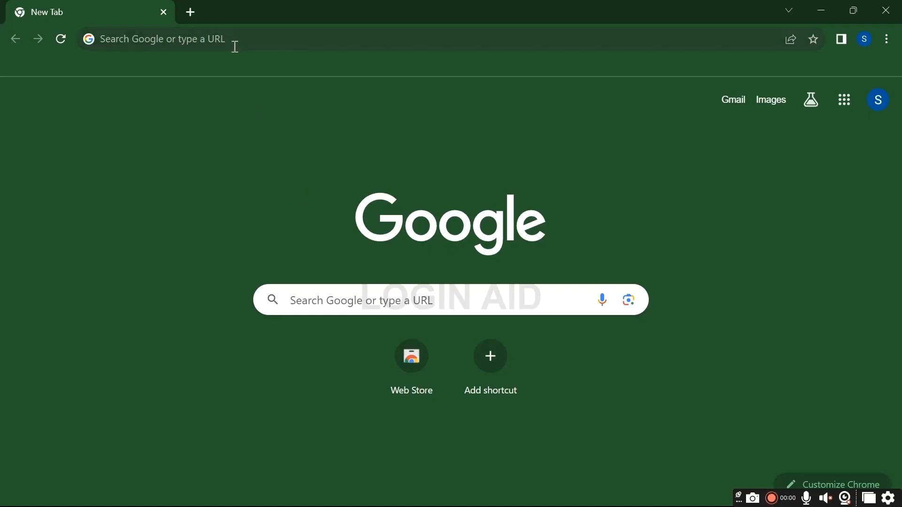
pyautogui.write('ets.org')
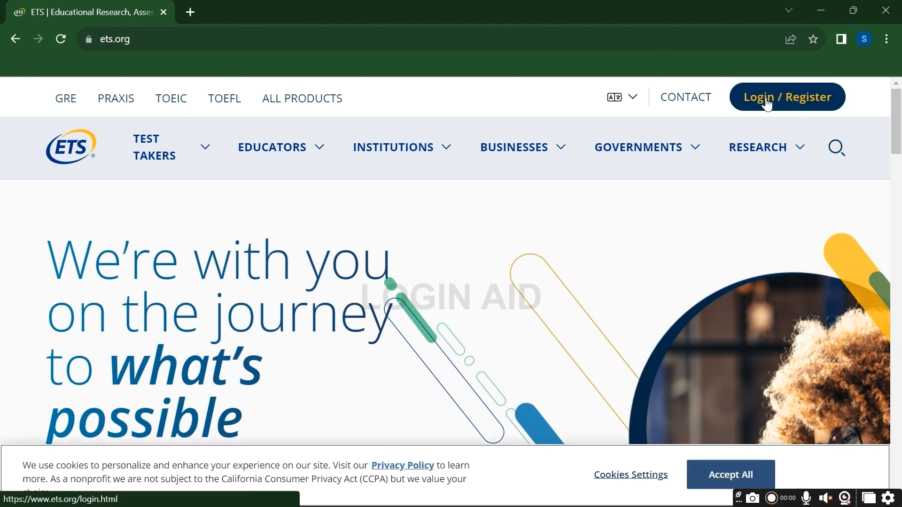
# Step: Go to the TOEFL sign-in page via Login / Register and reach the New Users section
pyautogui.click(786, 97)
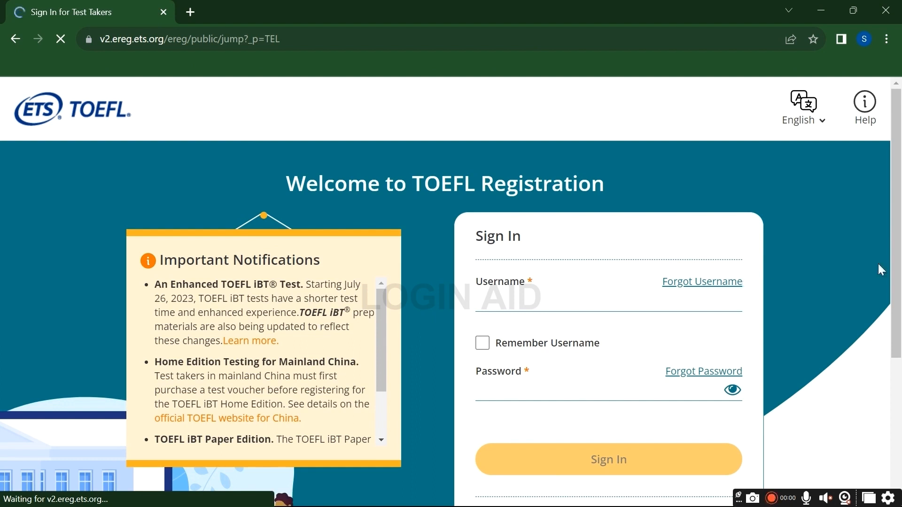
pyautogui.scroll(-3)
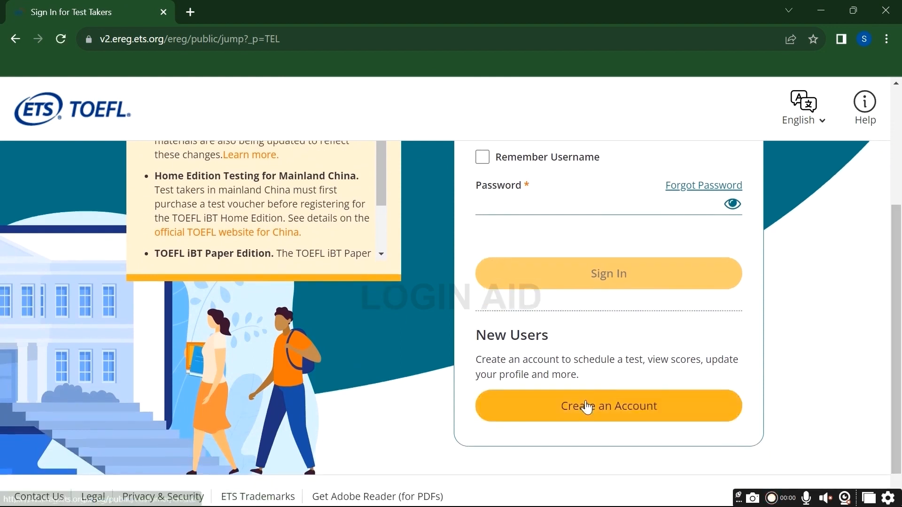
# Step: Start a new account, enter Hannah as first name and choose a gender
pyautogui.click(608, 405)
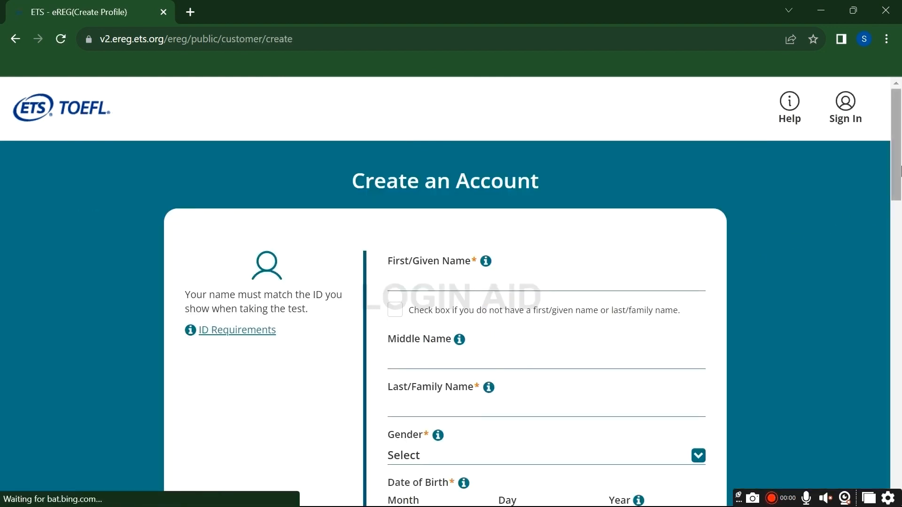
pyautogui.scroll(-3)
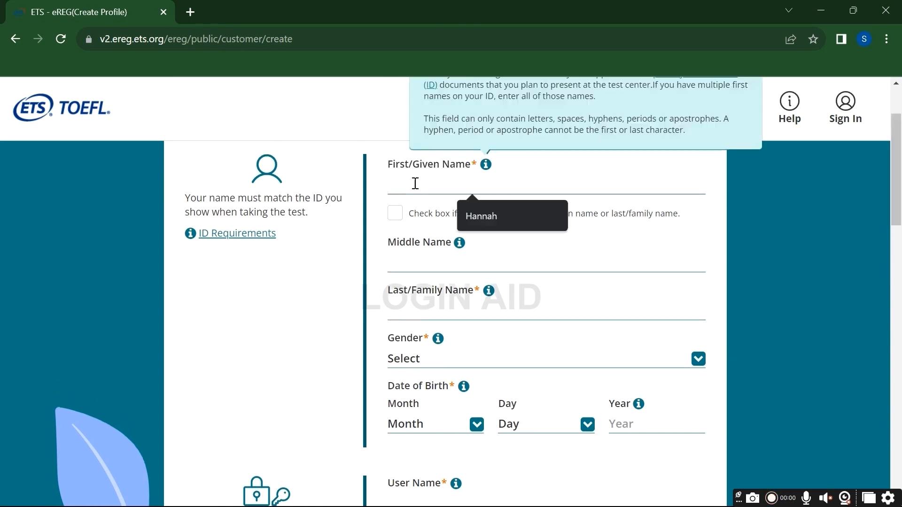
pyautogui.write('Hannah')
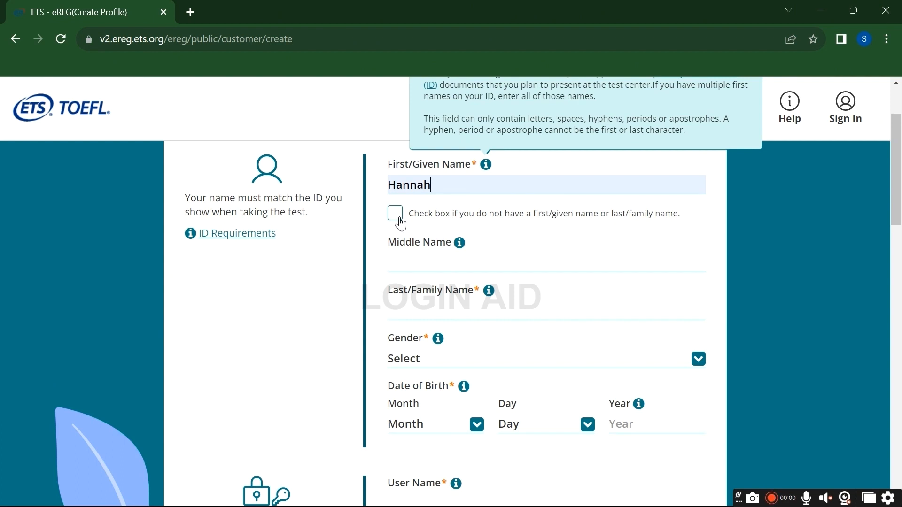
pyautogui.click(698, 358)
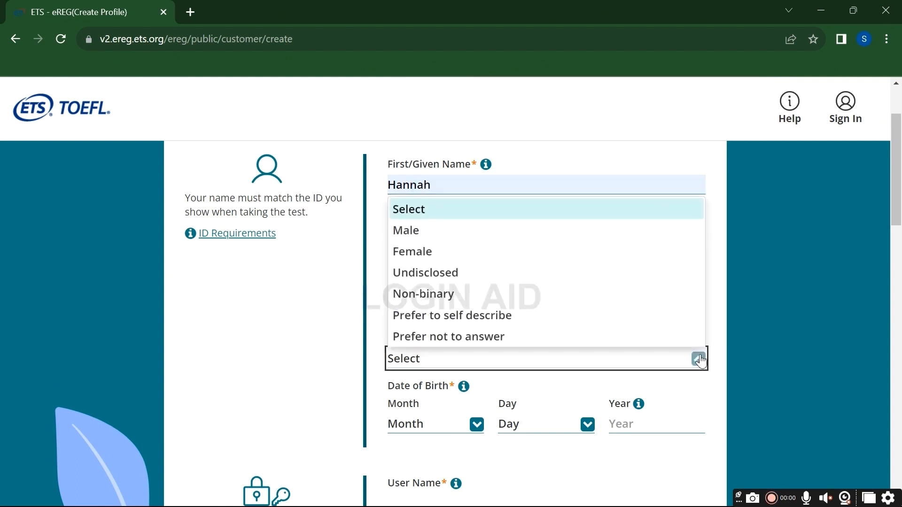
pyautogui.click(435, 424)
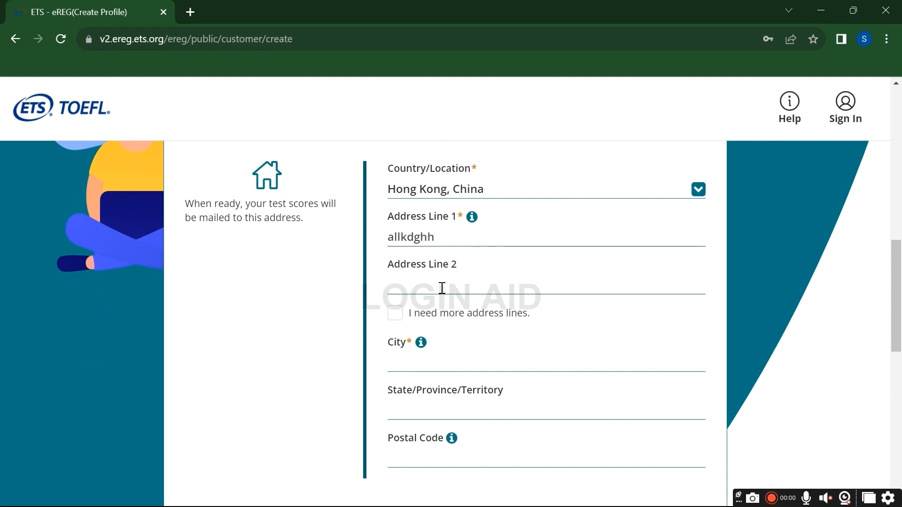
pyautogui.write('adls')
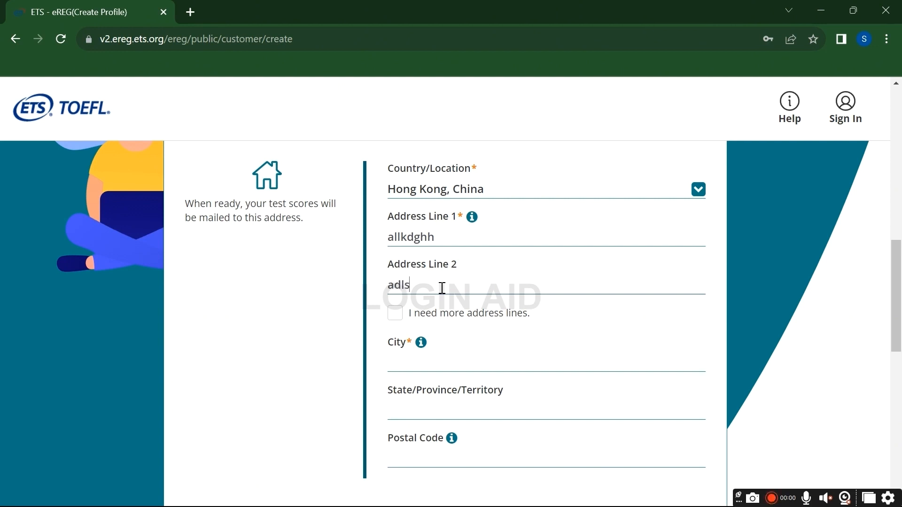
pyautogui.write('ghi')
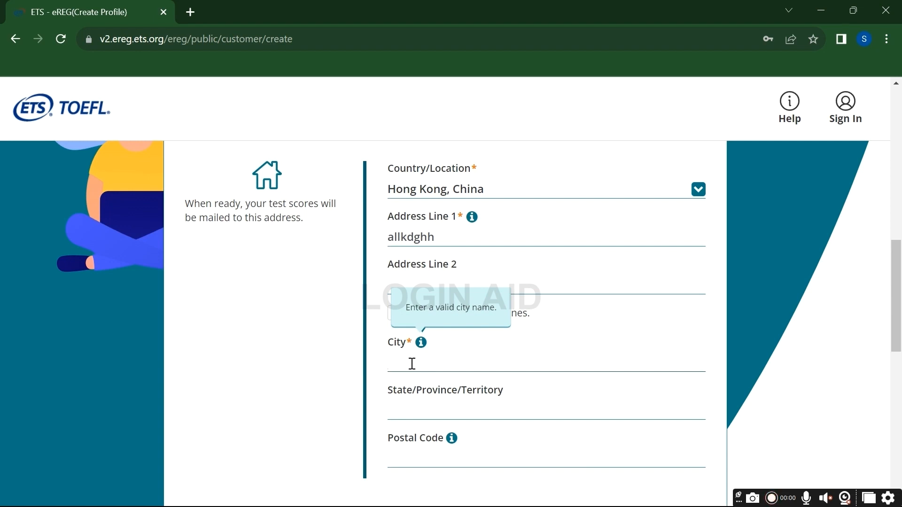
pyautogui.write('Hong Kong')
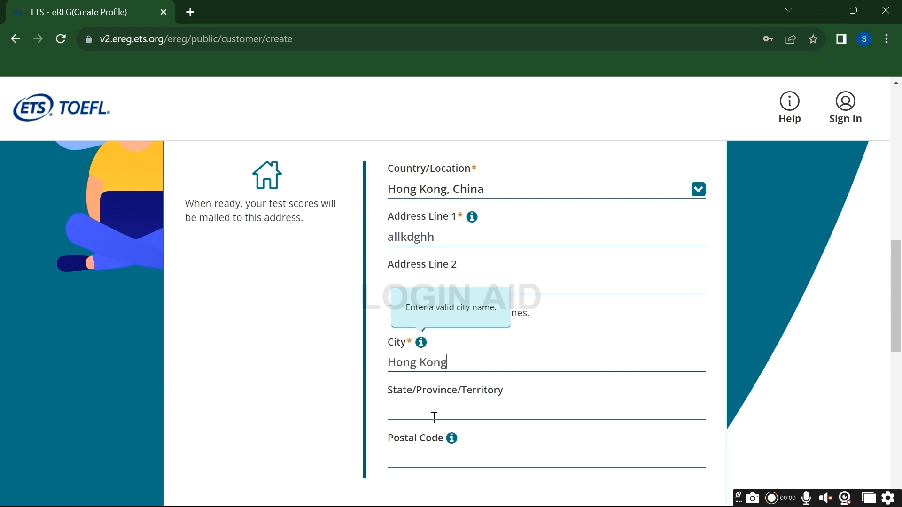
pyautogui.scroll(-3)
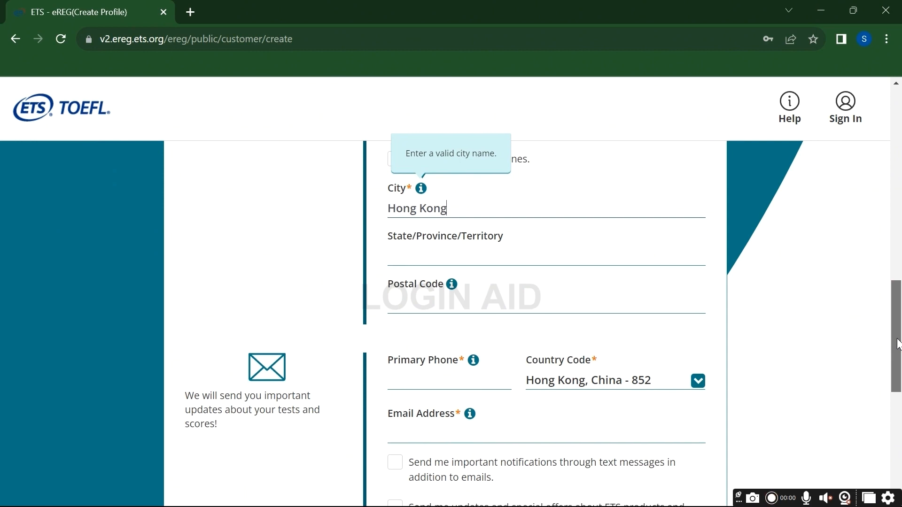
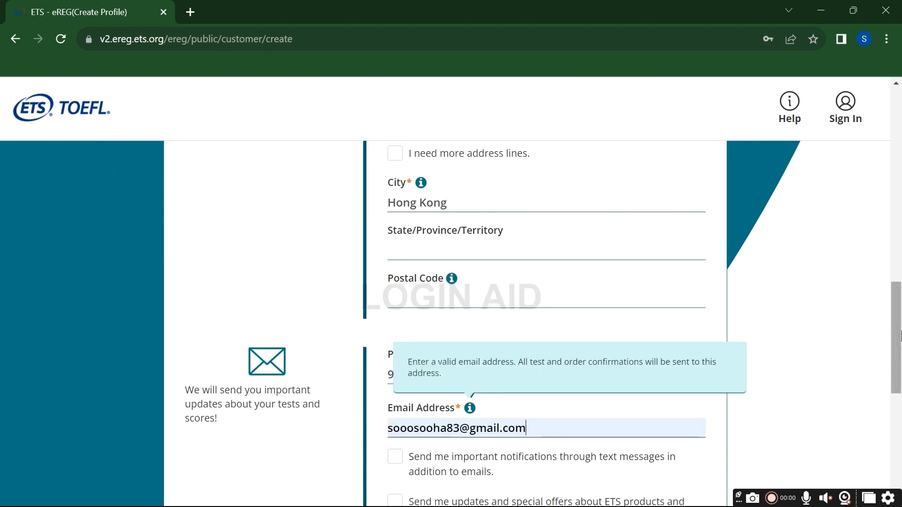
# Step: Scroll to the background fields and select China as country of citizenship
pyautogui.scroll(-3)
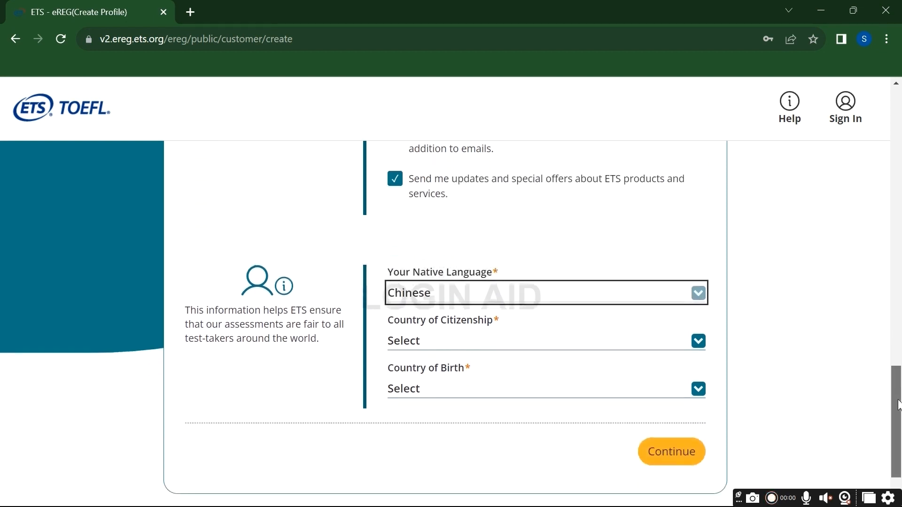
pyautogui.click(546, 341)
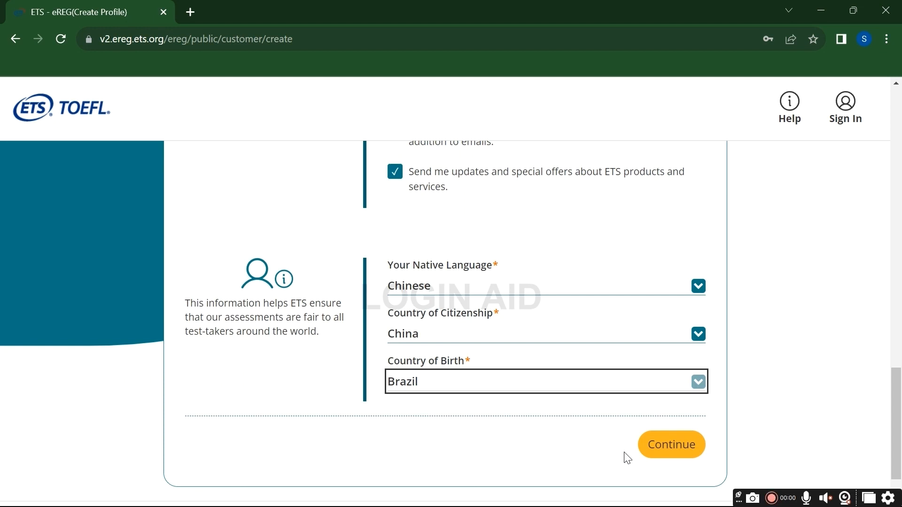
# Step: Opt into the TOEFL Search Service and answer the study destination countries question
pyautogui.click(671, 444)
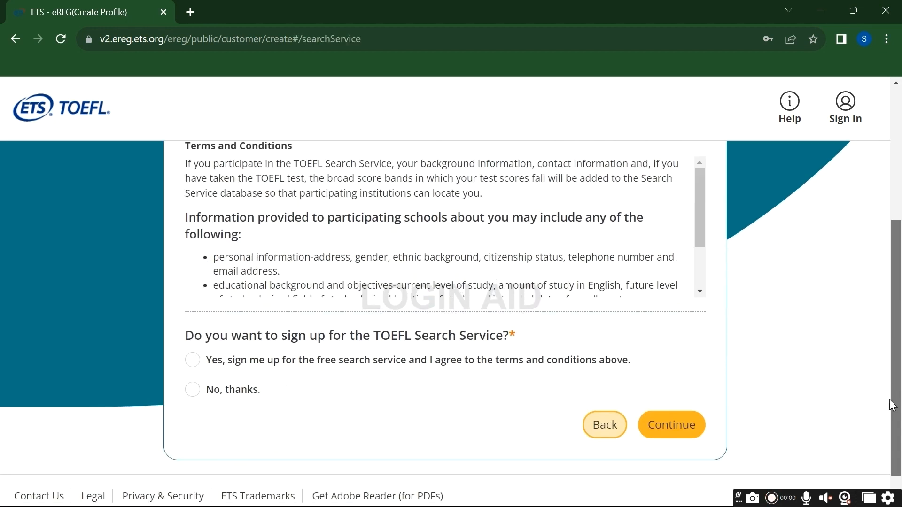
pyautogui.click(192, 359)
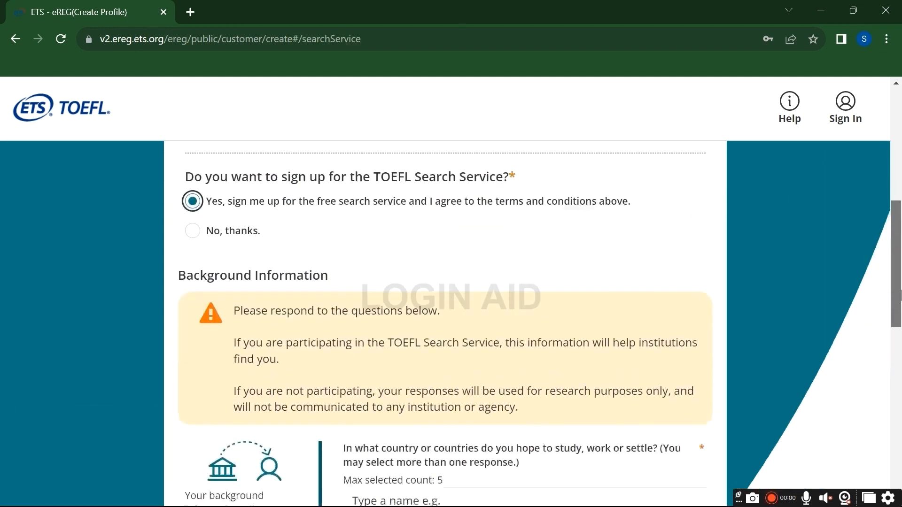
pyautogui.scroll(-3)
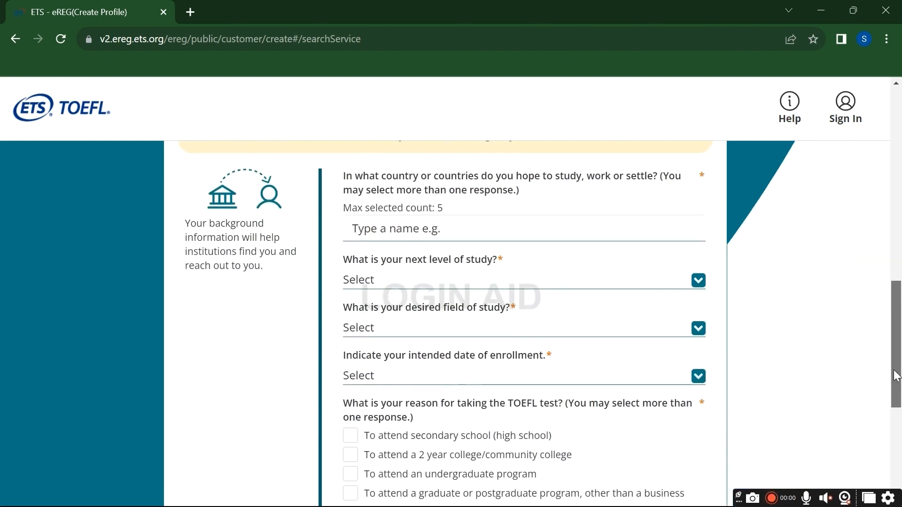
pyautogui.scroll(-3)
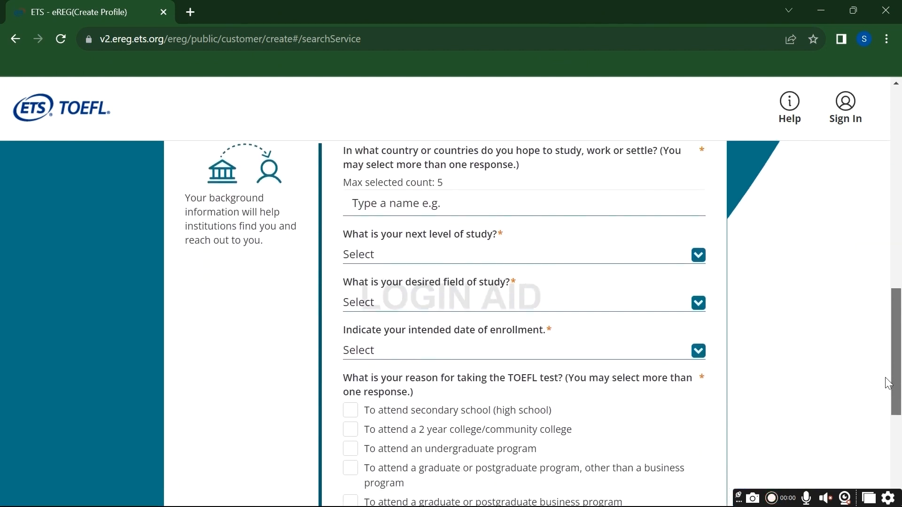
pyautogui.scroll(-3)
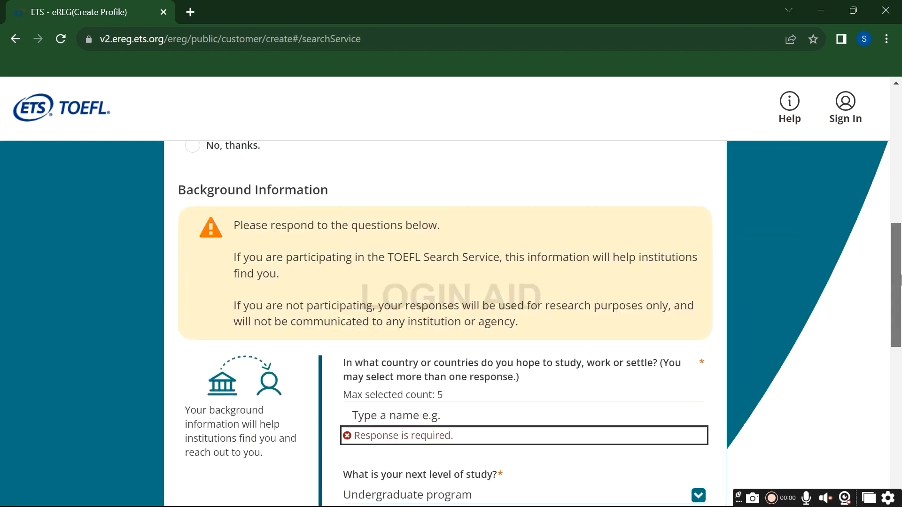
pyautogui.click(518, 415)
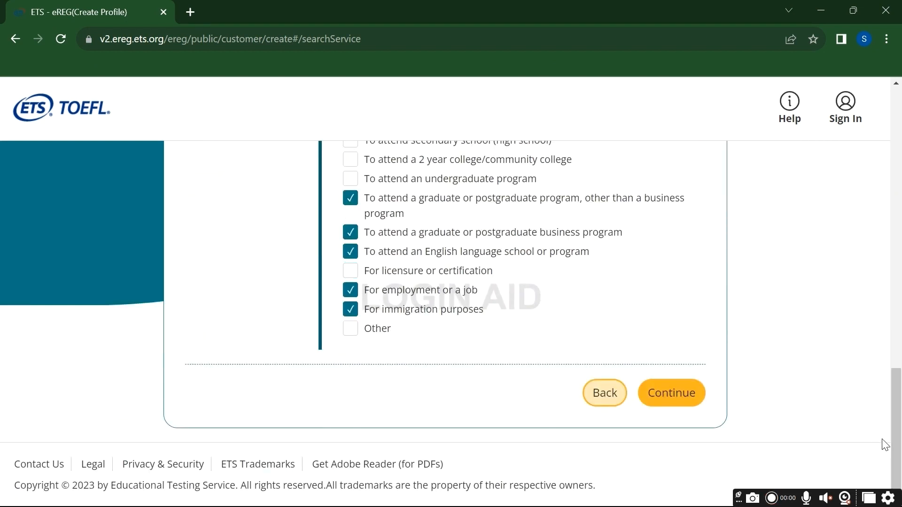
# Step: Continue to the profile review page and check the acknowledgment terms box
pyautogui.click(671, 393)
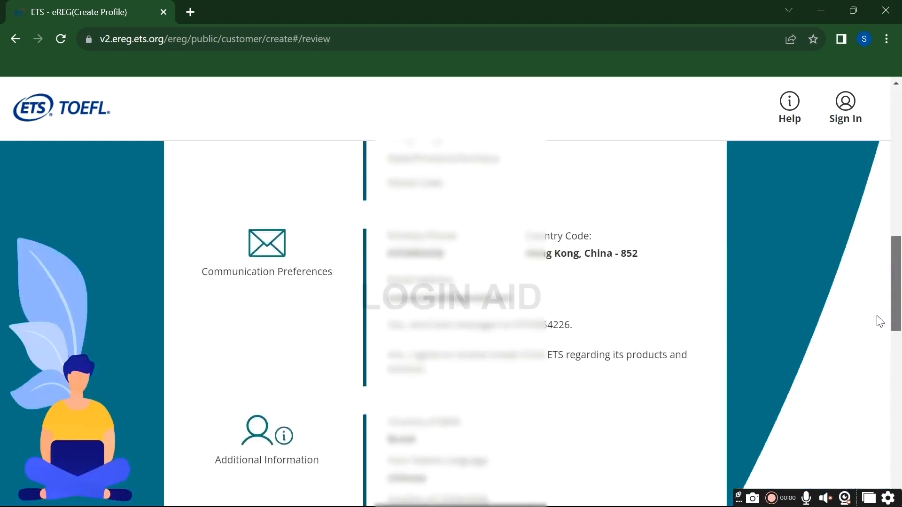
pyautogui.scroll(-3)
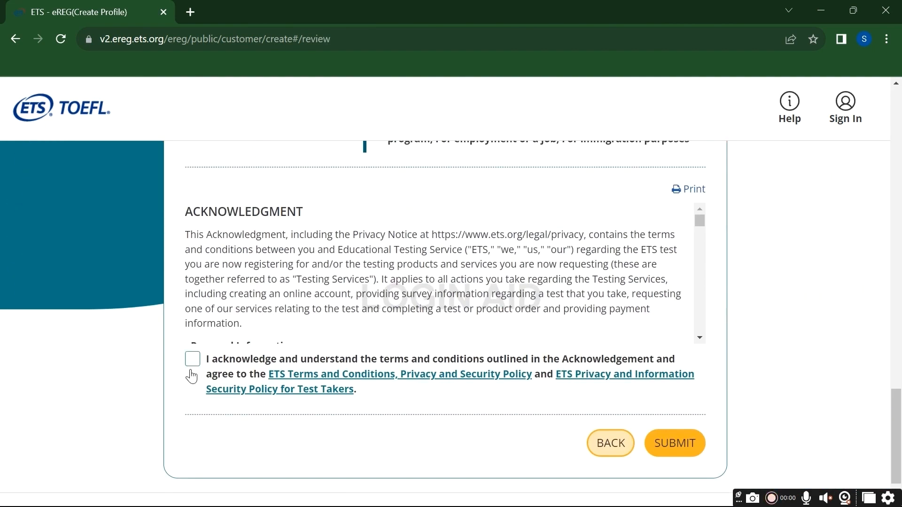
pyautogui.click(192, 359)
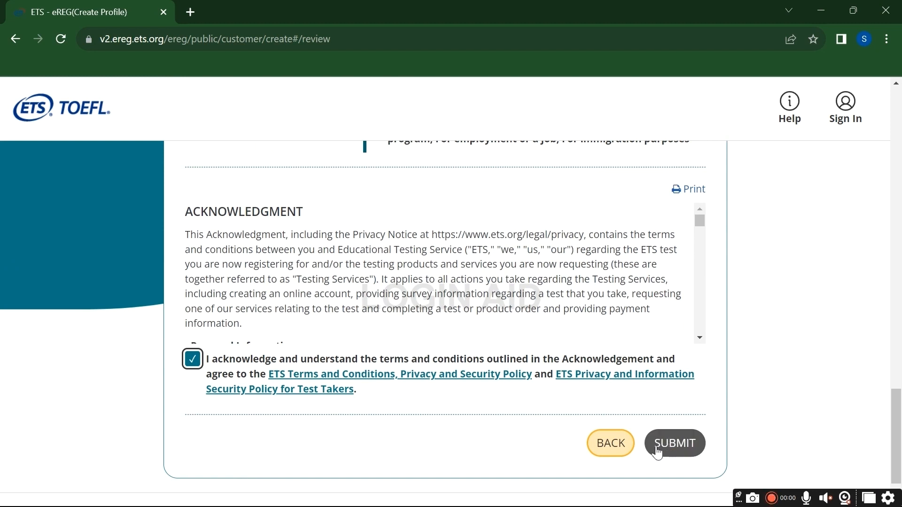
pyautogui.moveTo(682, 462)
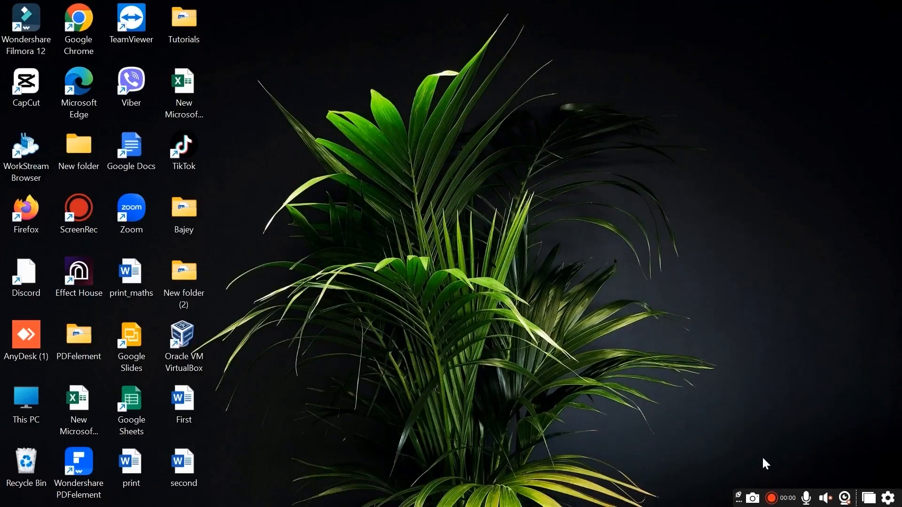
pyautogui.moveTo(541, 364)
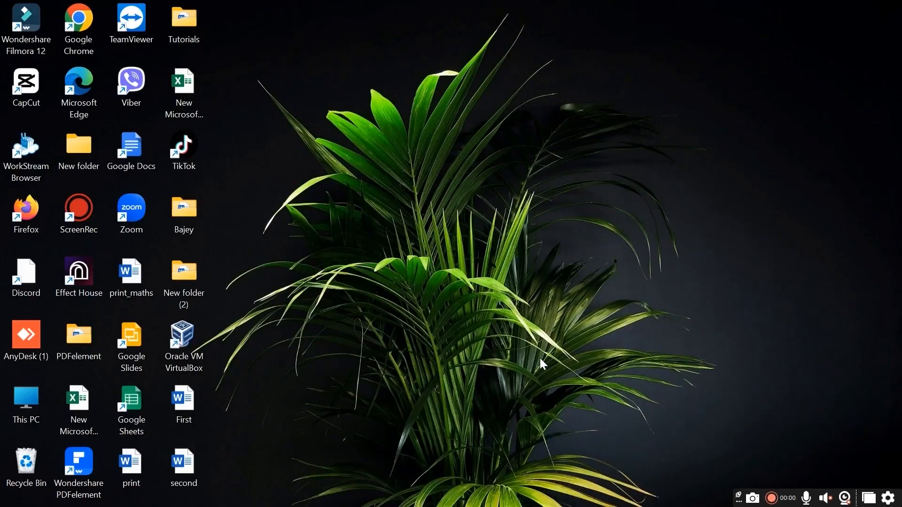